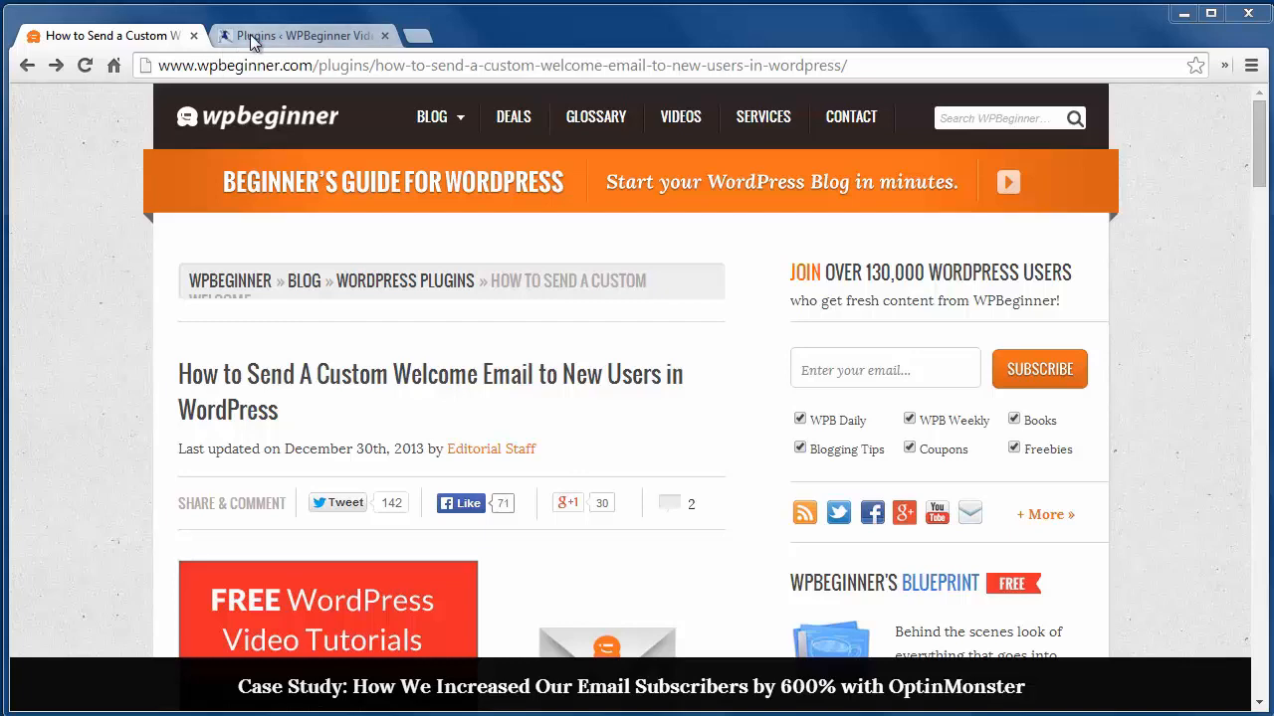
Switch to the WordPress Plugins admin page listing installed plugins
click(299, 36)
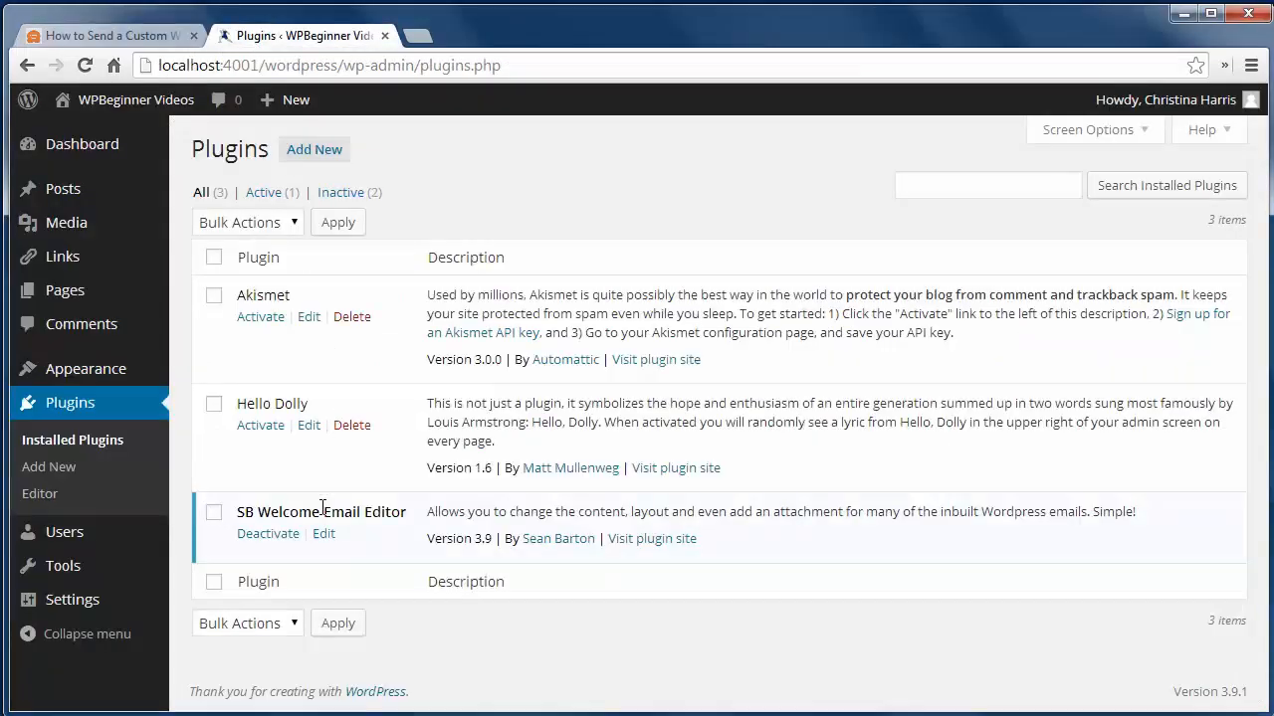
mouse_move(279, 509)
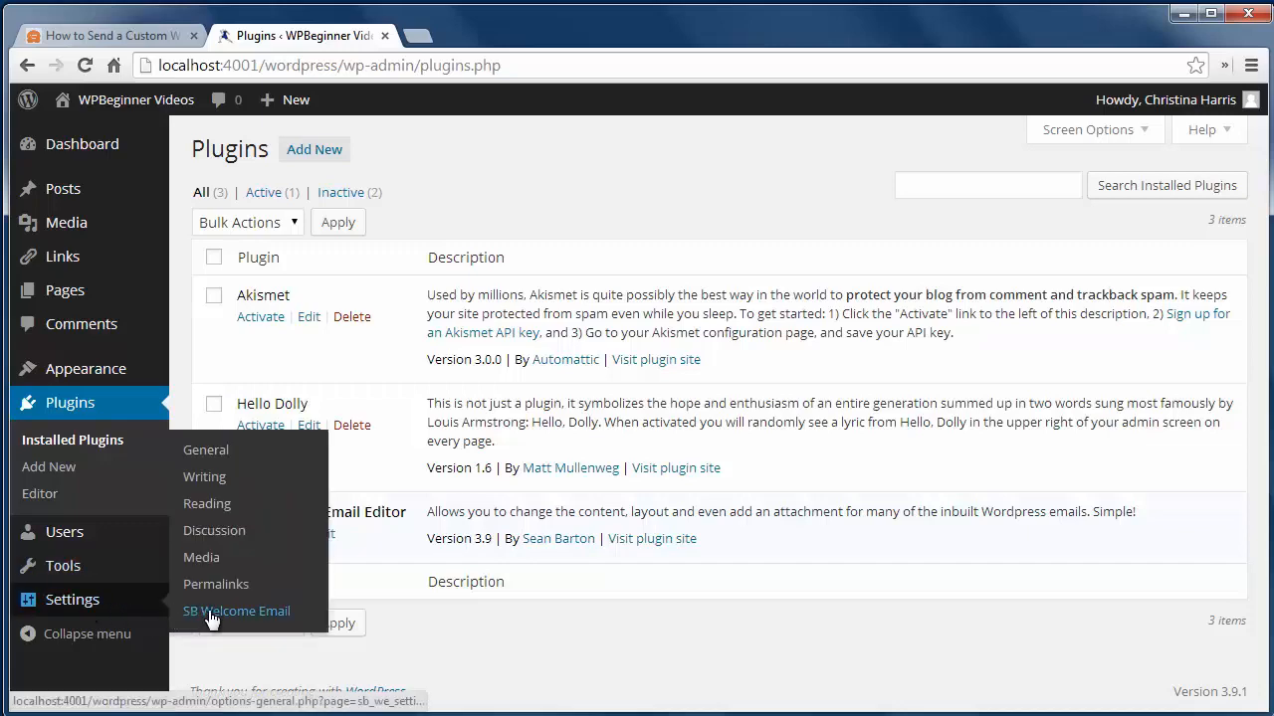
Go to Settings > SB Welcome Email and focus the From Name field
click(237, 611)
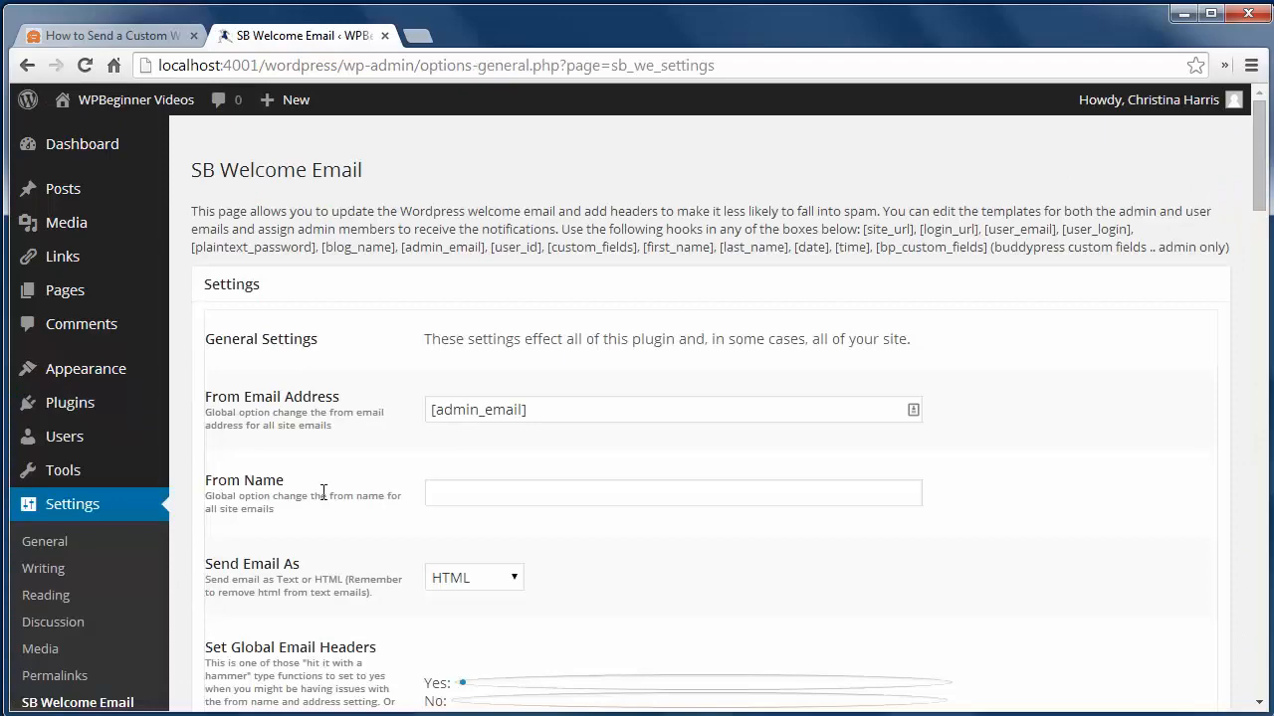
mouse_move(627, 434)
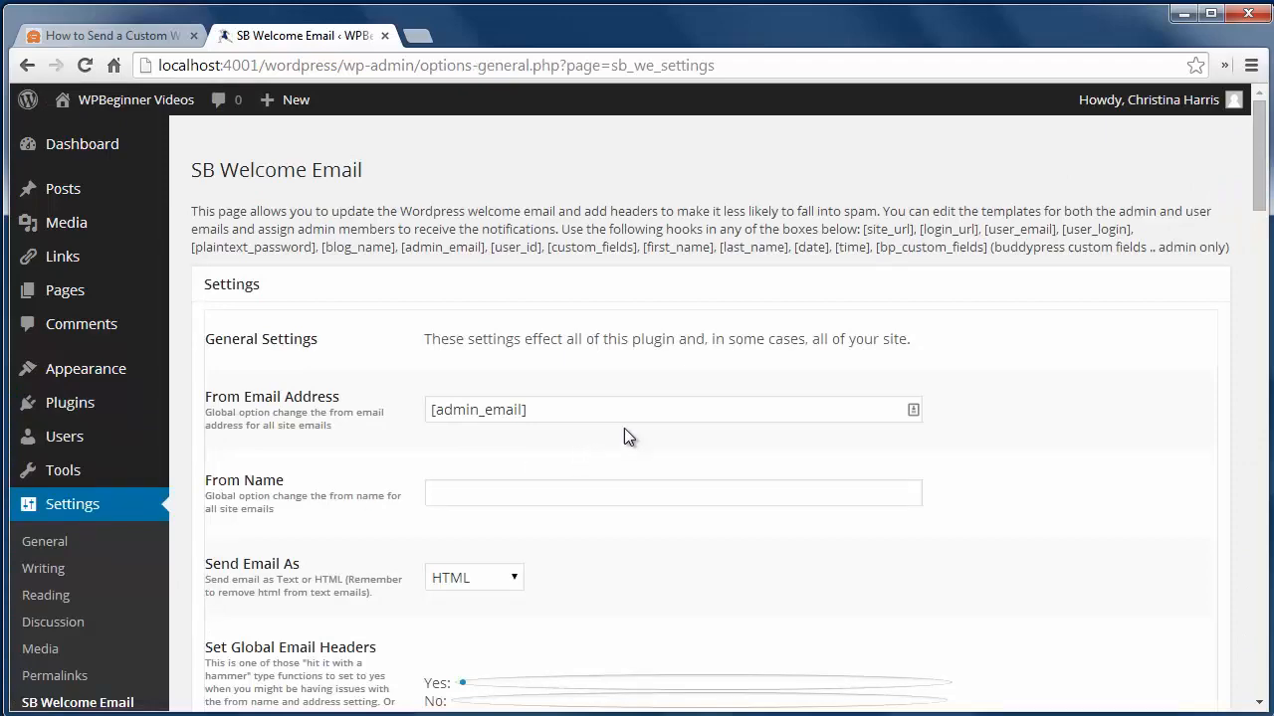
click(625, 493)
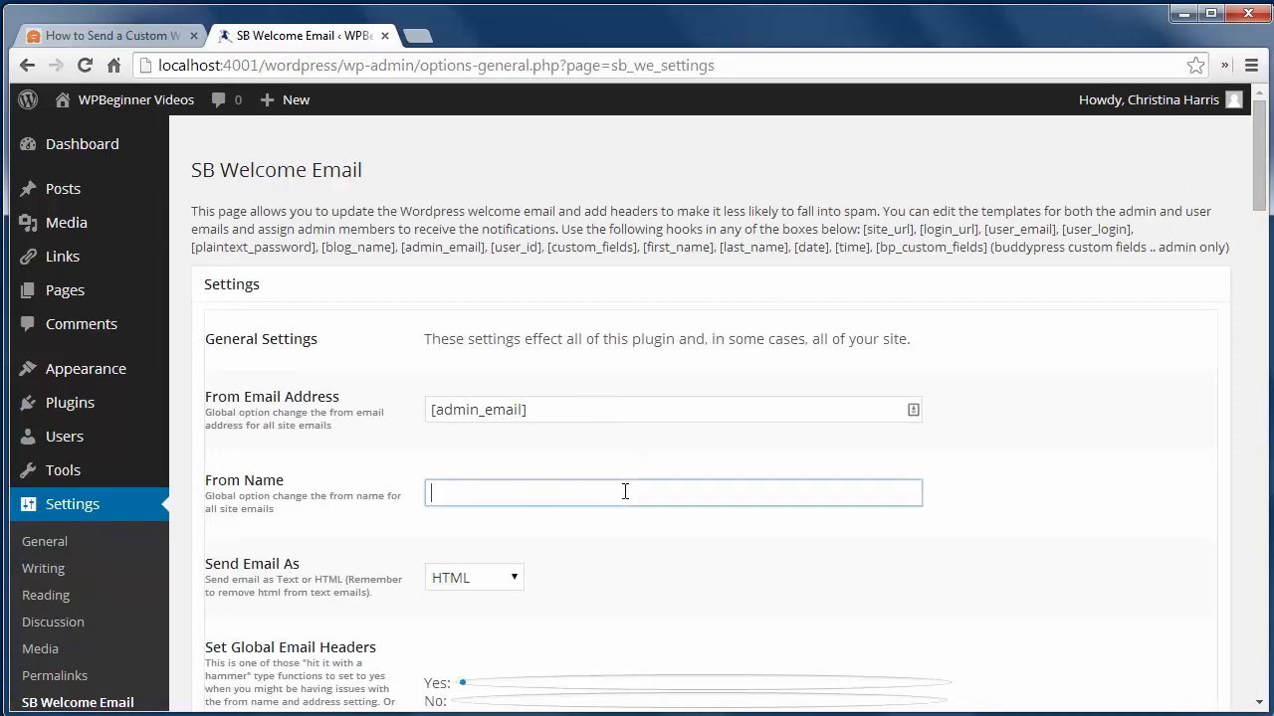
Save the settings with From Name 'WP Beginner' and the custom welcome message via Update Settings
scroll(down, 3)
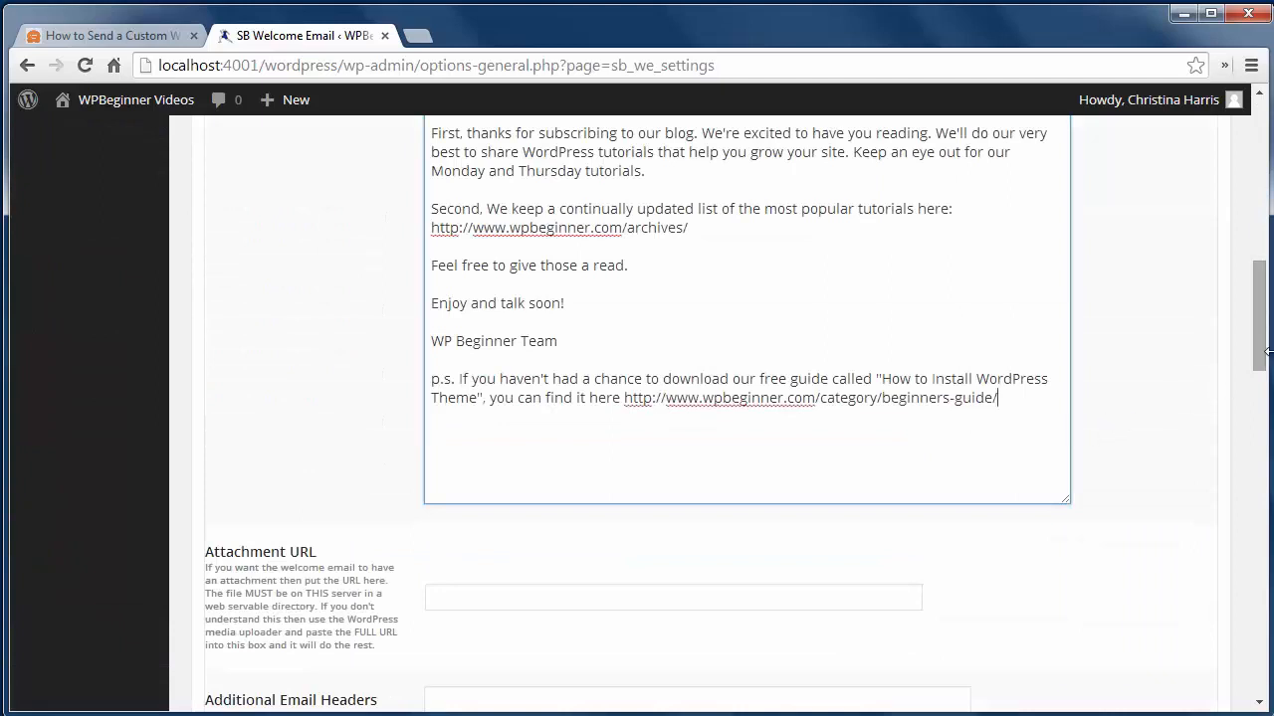
scroll(down, 3)
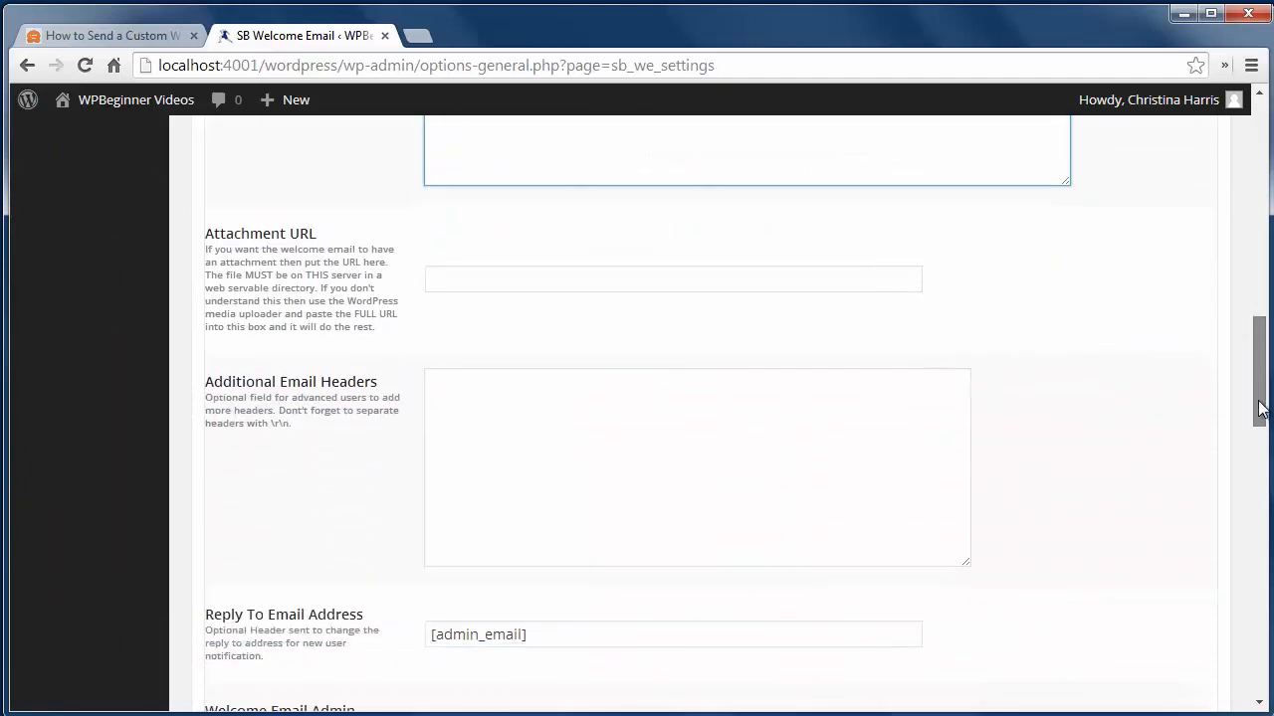
scroll(down, 3)
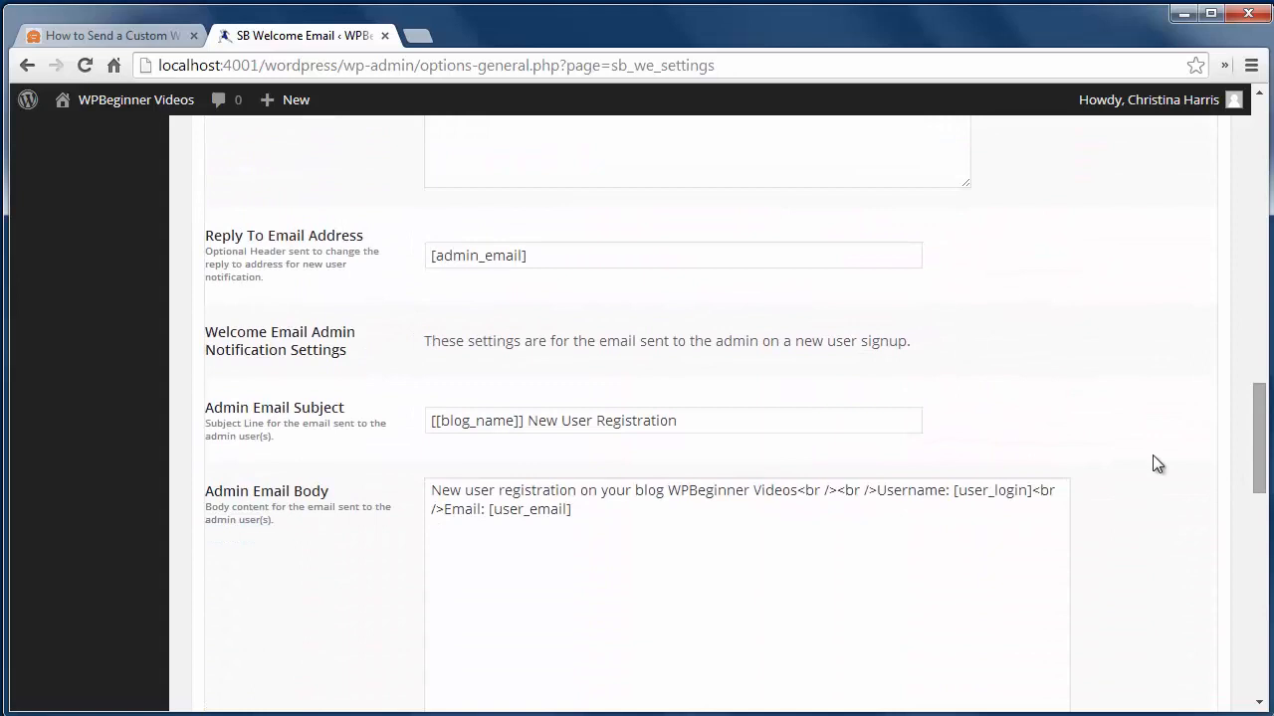
mouse_move(733, 334)
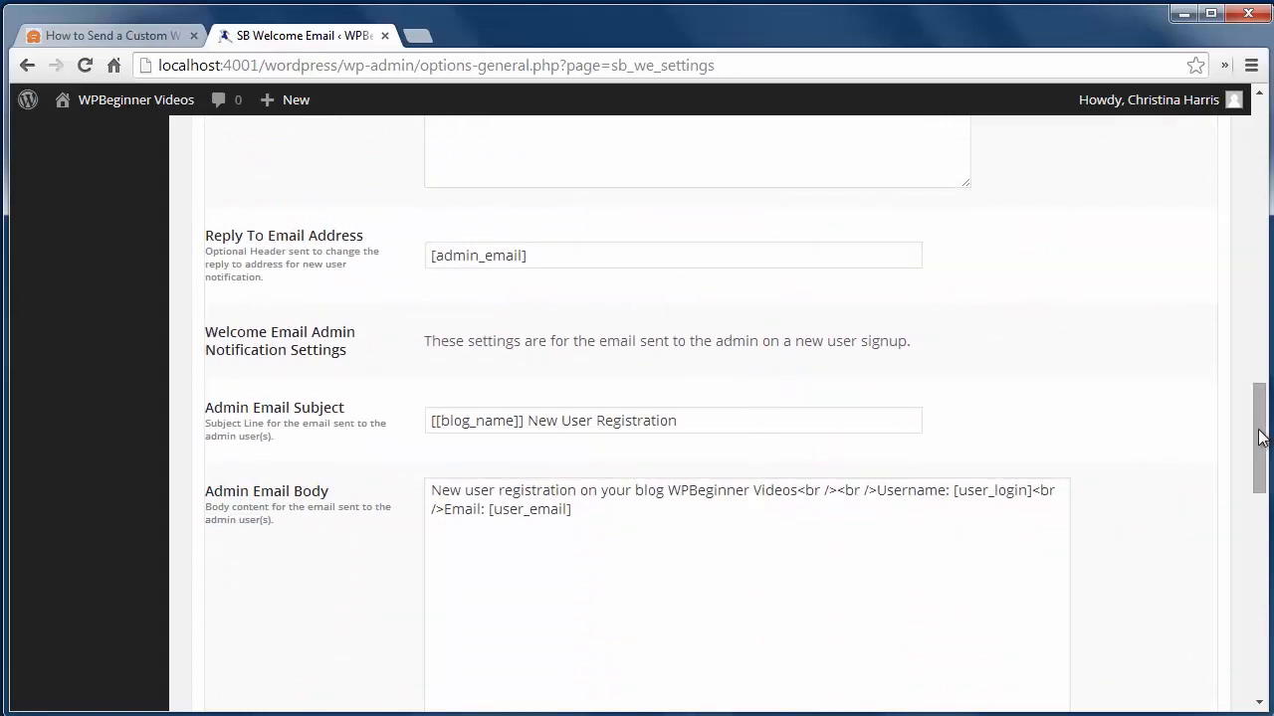
scroll(down, 3)
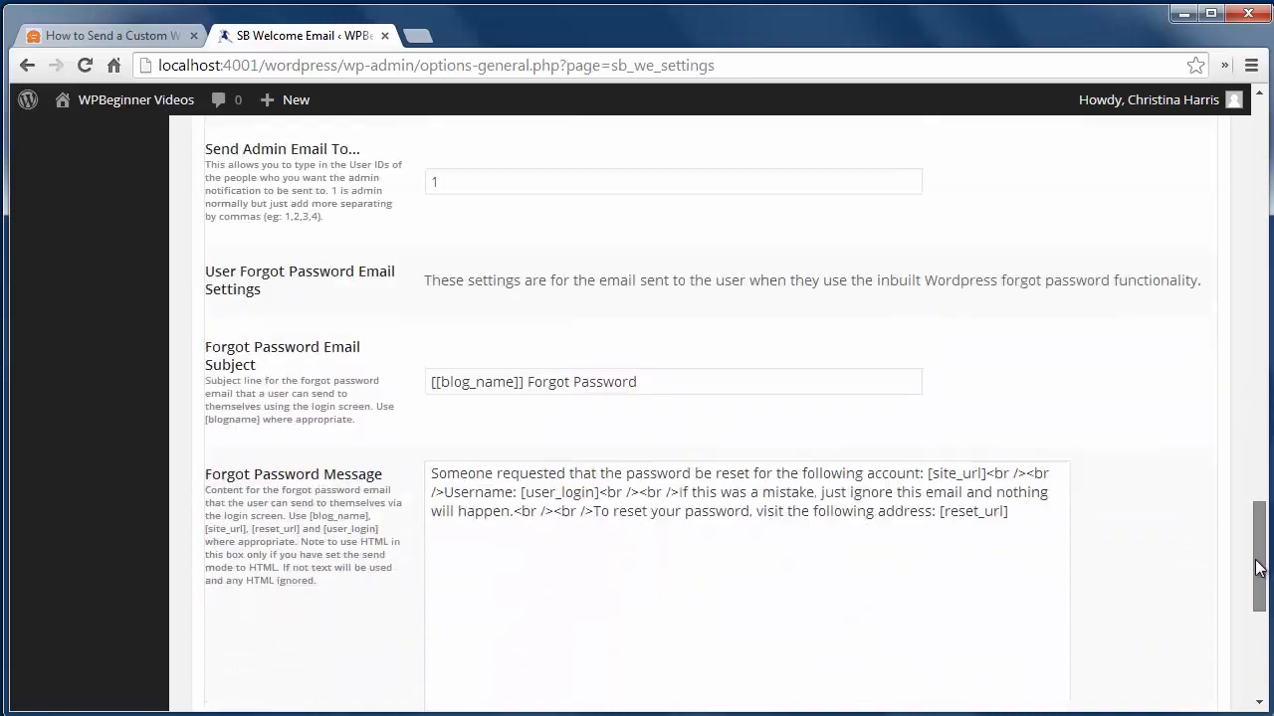
scroll(down, 3)
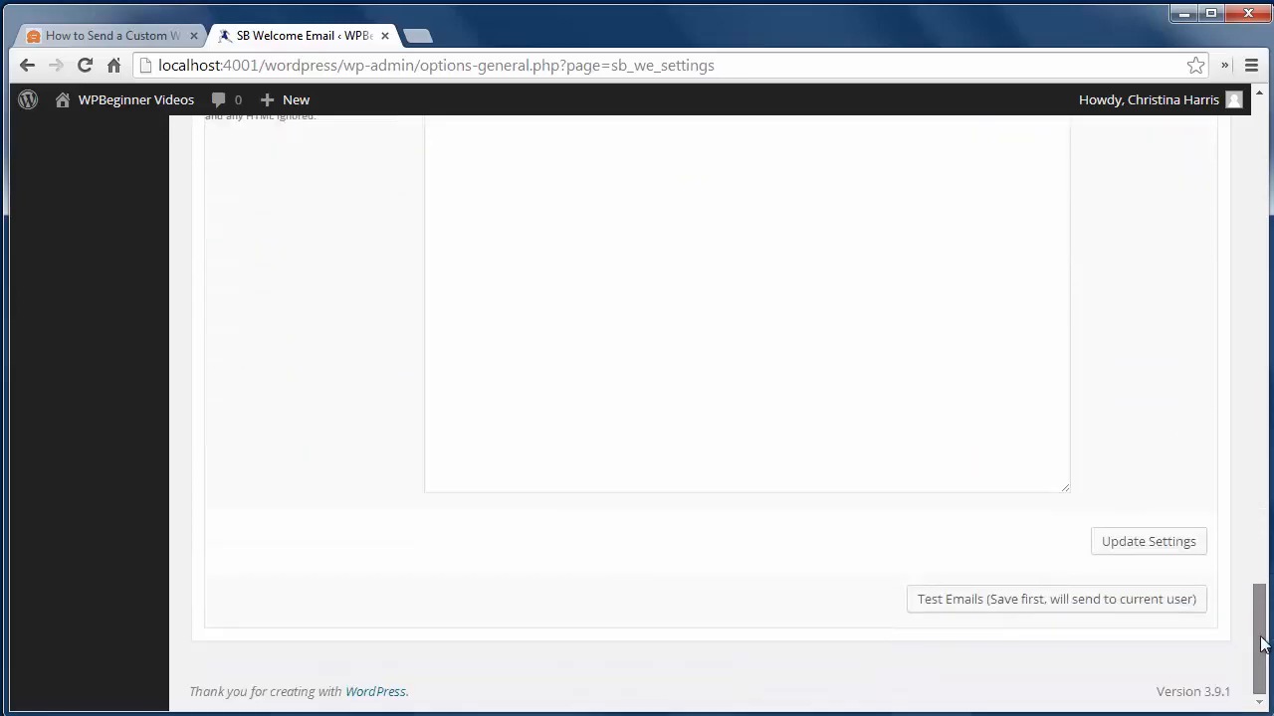
click(1149, 541)
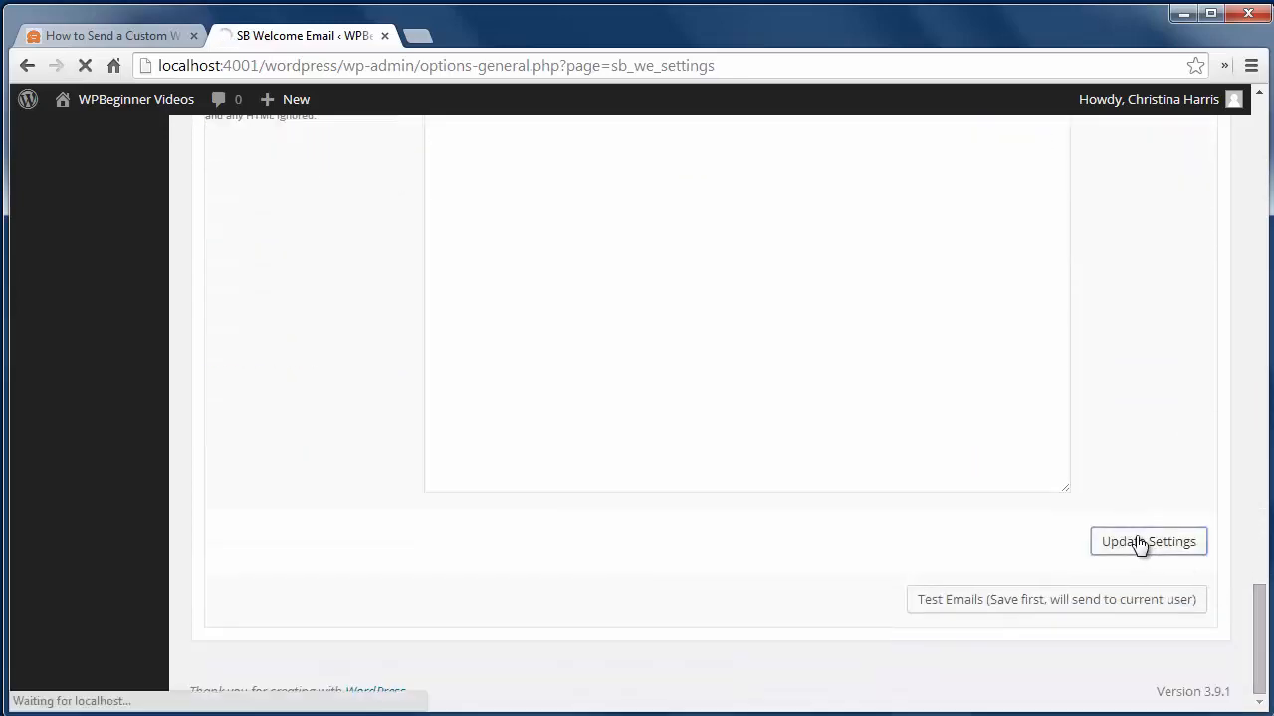
click(1148, 541)
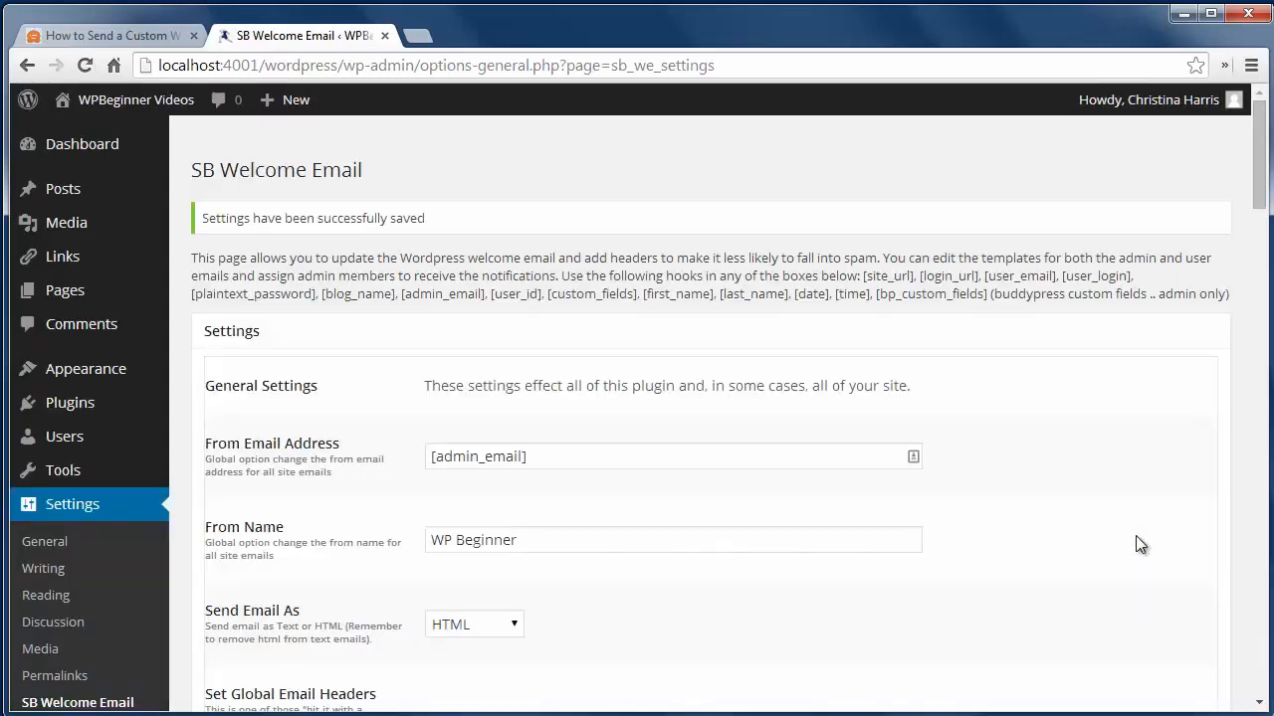